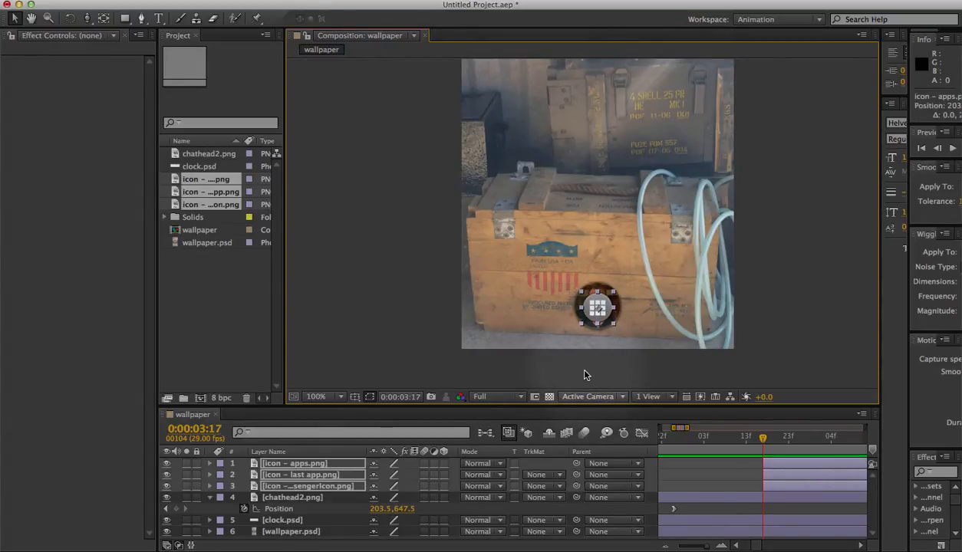
Rename the icon layers to top - apps, right - last app and left - messenger
{"action": "left_click", "coordinate": [294, 463]}
{"action": "type", "text": "top – apps"}
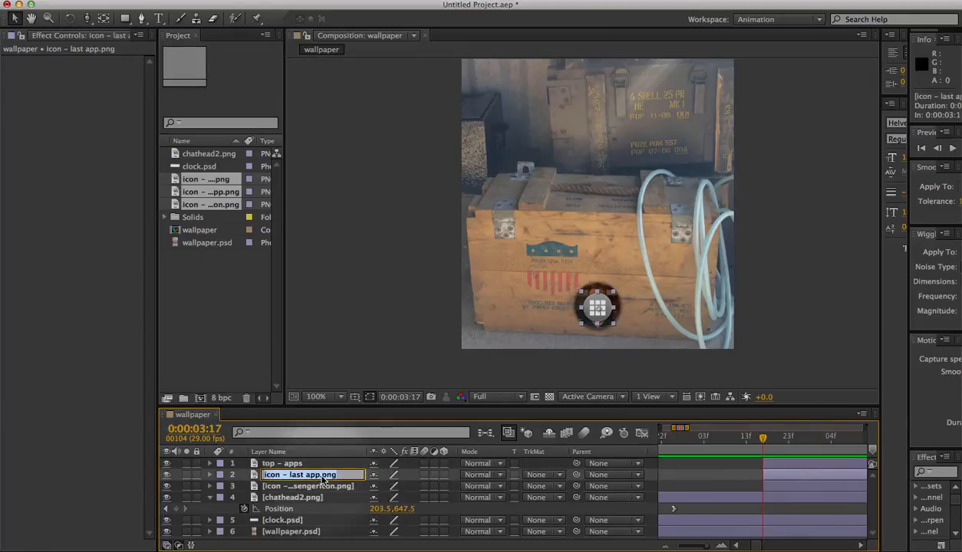
{"action": "type", "text": "right -"}
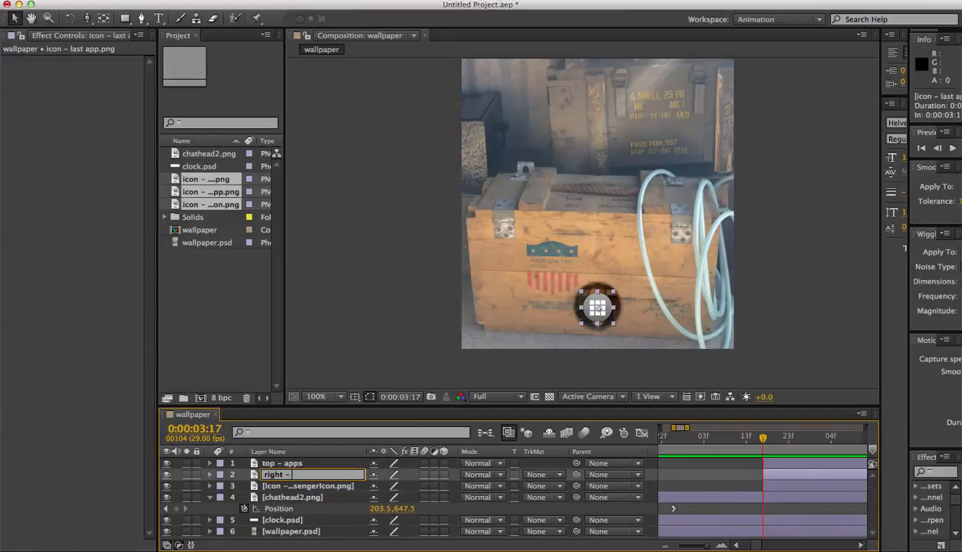
{"action": "type", "text": "last app"}
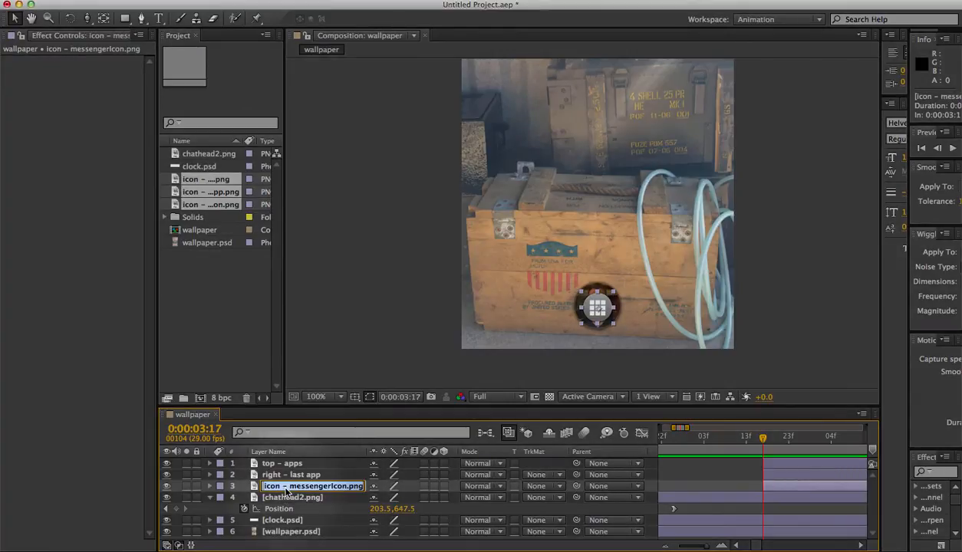
{"action": "type", "text": "left - messen"}
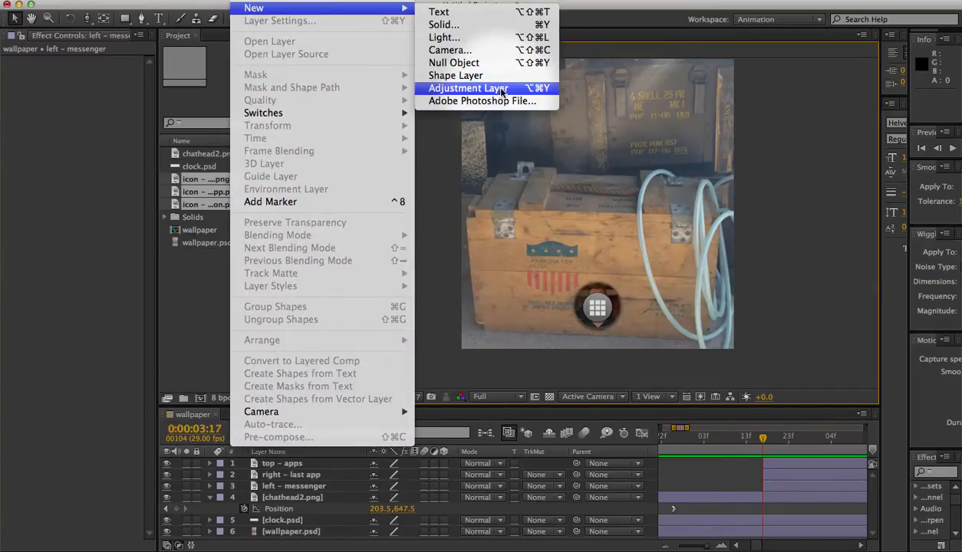
Create a new adjustment layer at the top of the comp and name it Control
{"action": "left_click", "coordinate": [468, 88]}
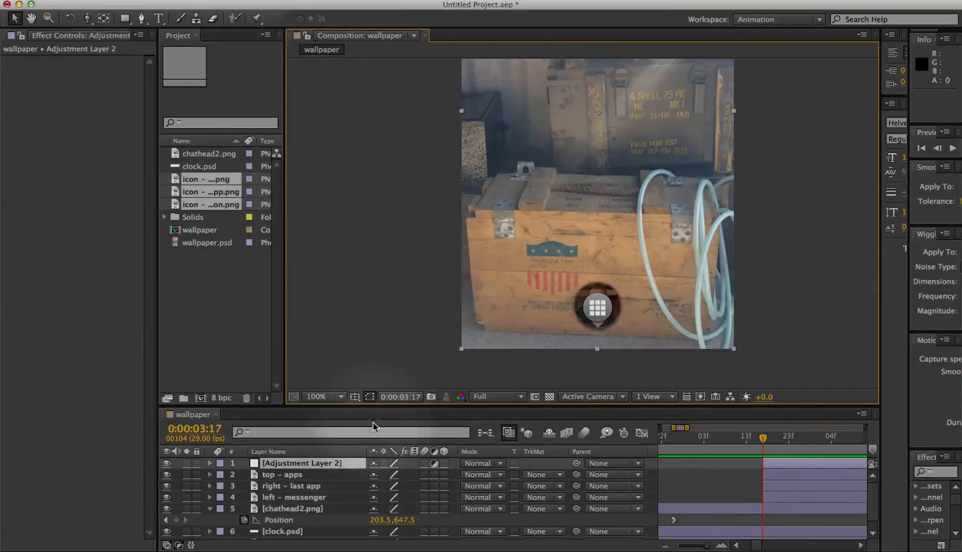
{"action": "double_click", "coordinate": [302, 463]}
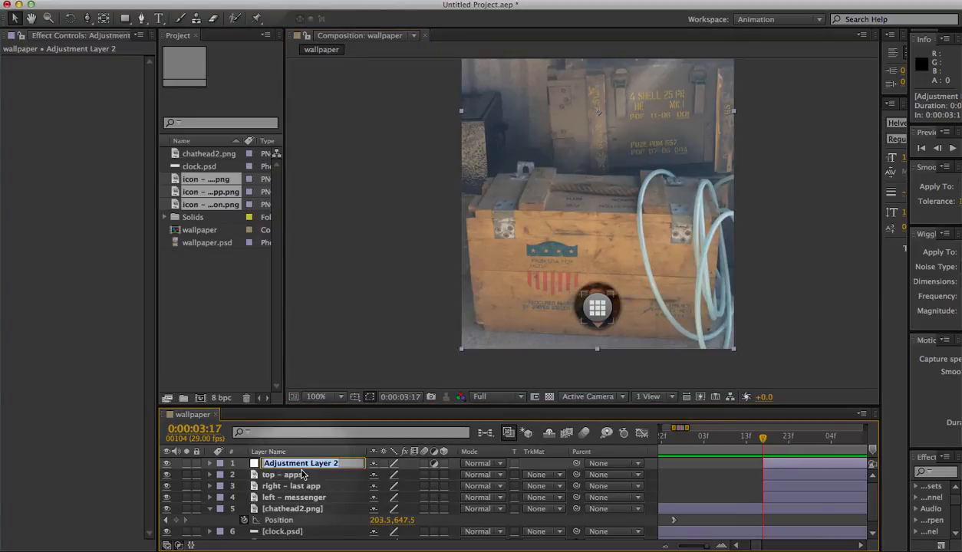
{"action": "type", "text": "Contro"}
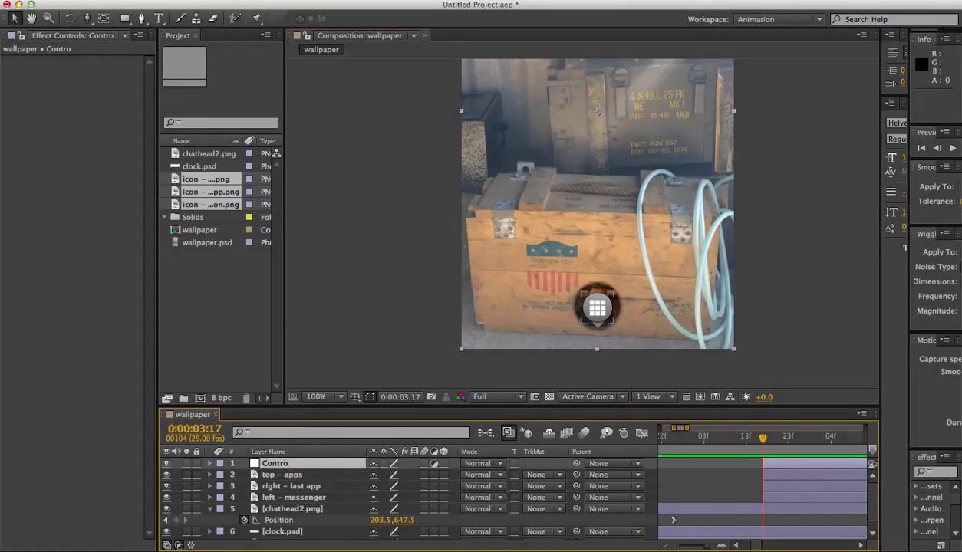
{"action": "double_click", "coordinate": [274, 464]}
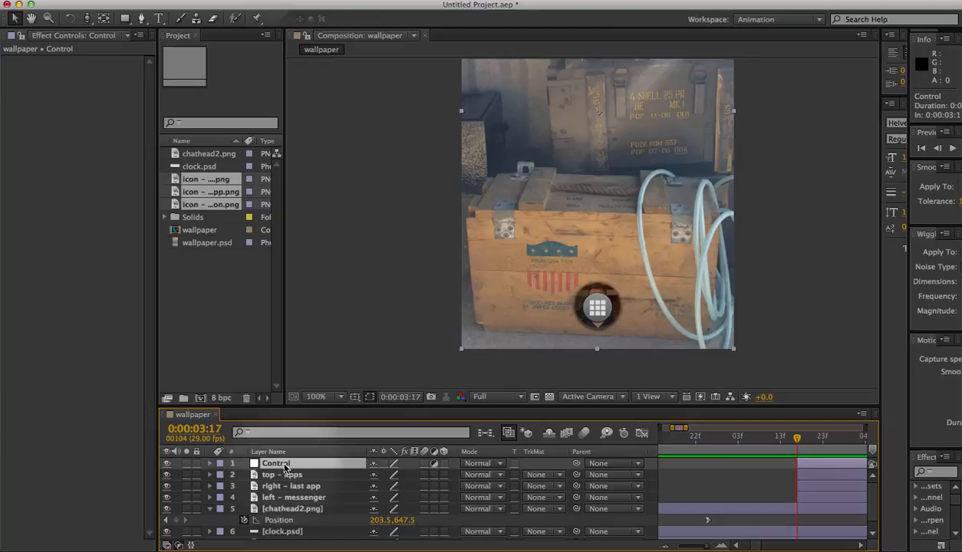
Add a Slider Control effect to Control and keyframe its Slider from 0 to 100
{"action": "right_click", "coordinate": [276, 463]}
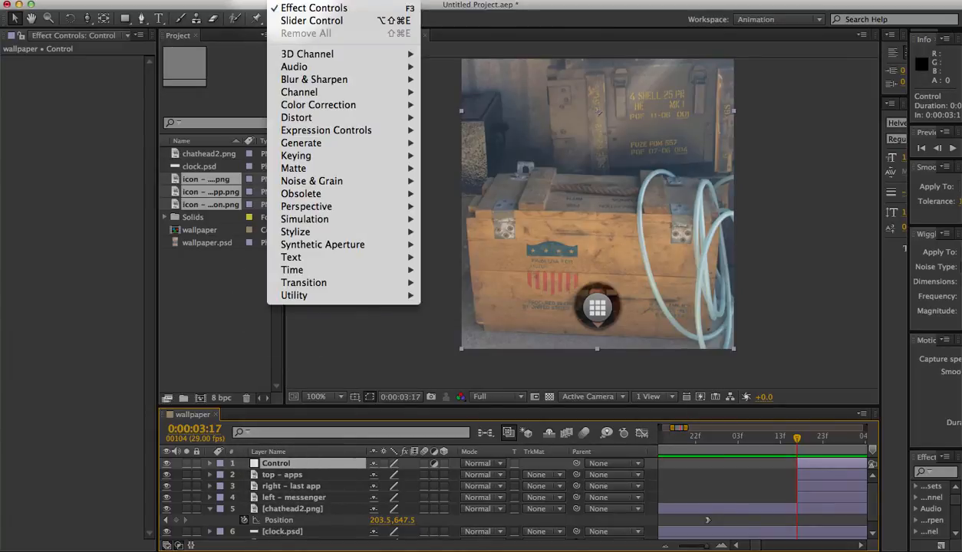
{"action": "left_click", "coordinate": [310, 22]}
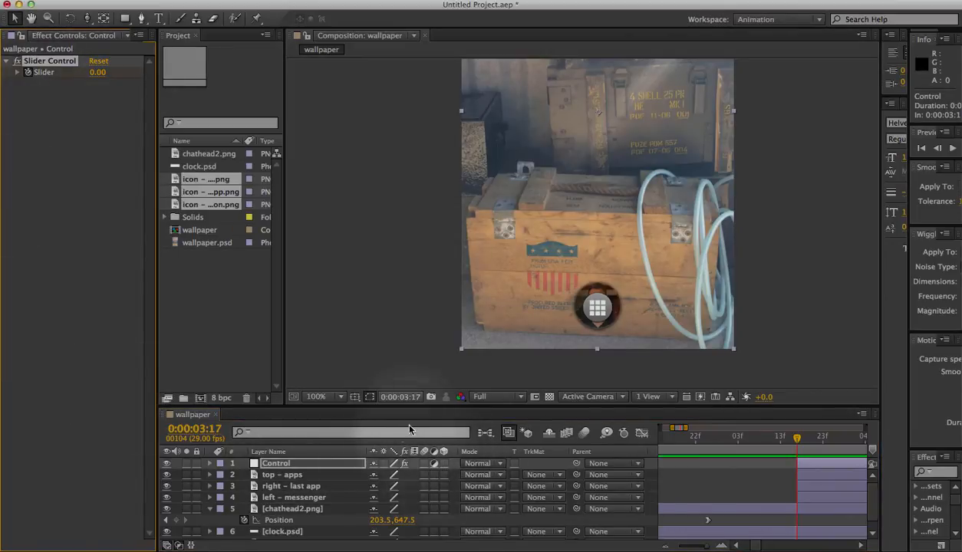
{"action": "left_click", "coordinate": [208, 463]}
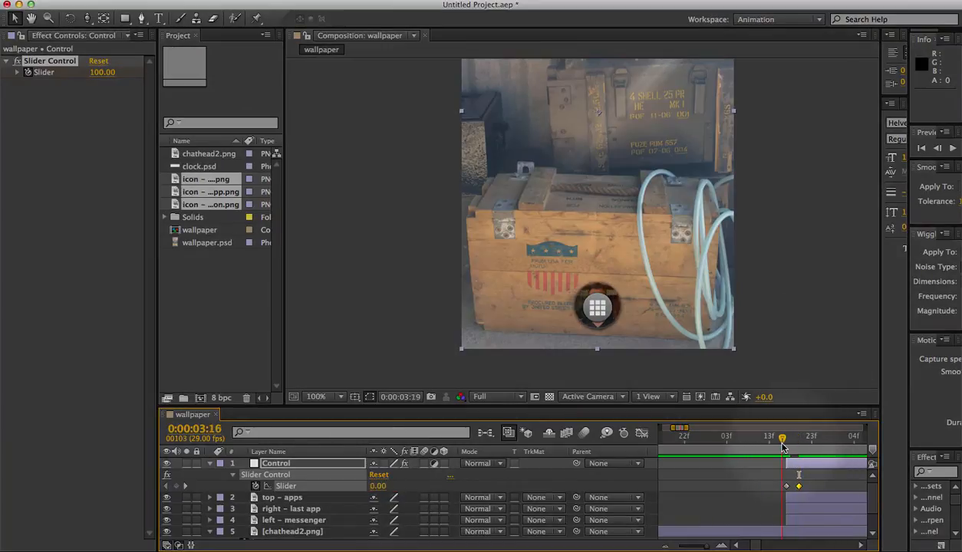
{"action": "left_click_drag", "start_coordinate": [782, 435], "coordinate": [795, 436]}
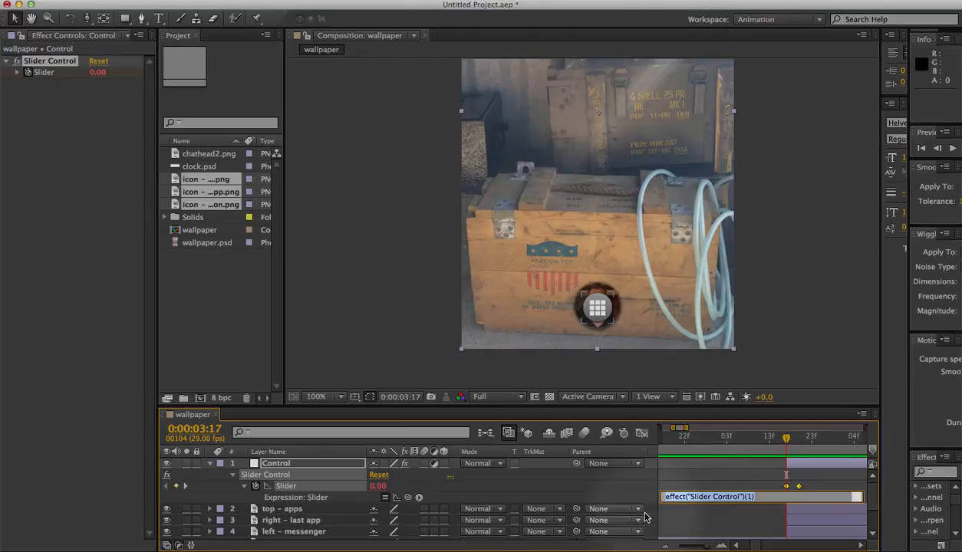
Leave After Effects for another open program after adding the Slider expression
{"action": "key", "text": "cmd+tab"}
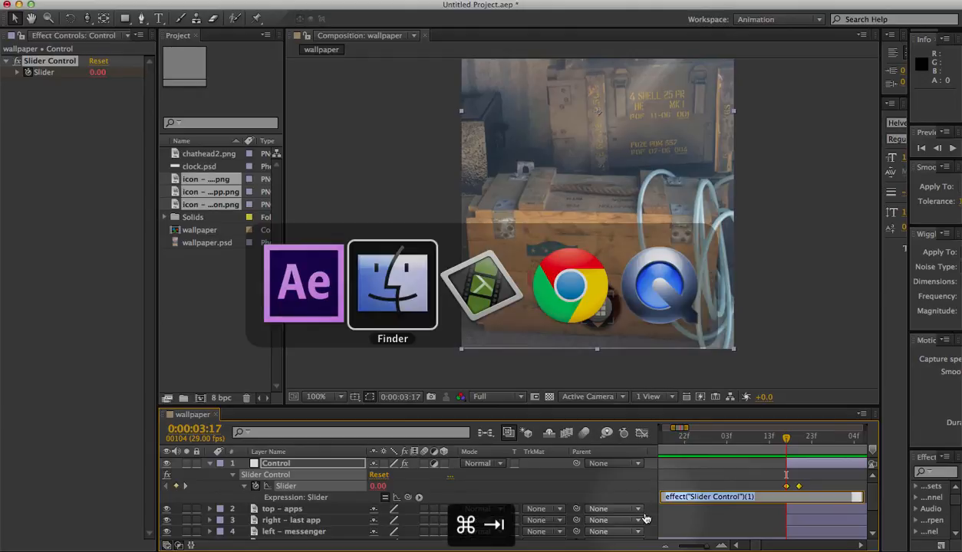
{"action": "mouse_move", "coordinate": [570, 288]}
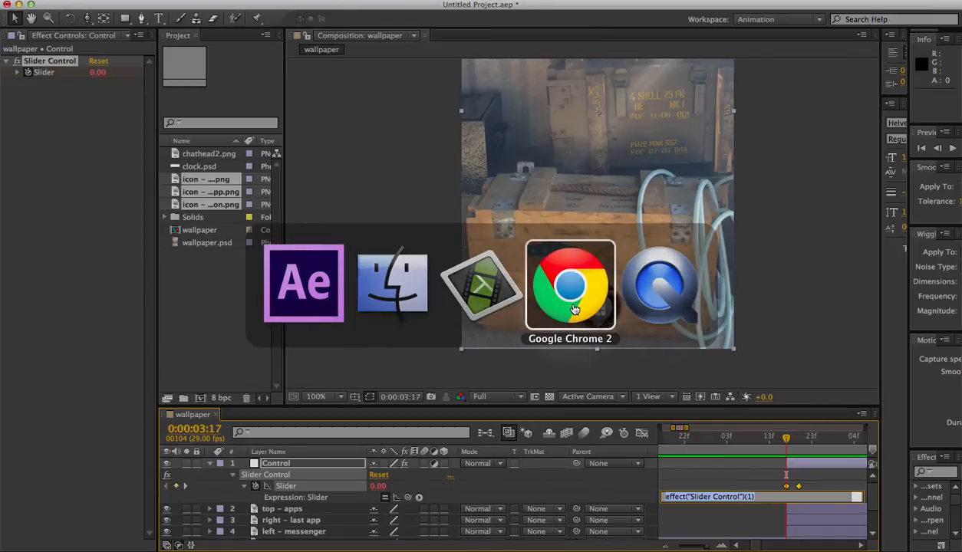
Copy the Inertial Bounce expression code from the Motion Graphics Exchange page in Chrome
{"action": "left_click", "coordinate": [570, 288]}
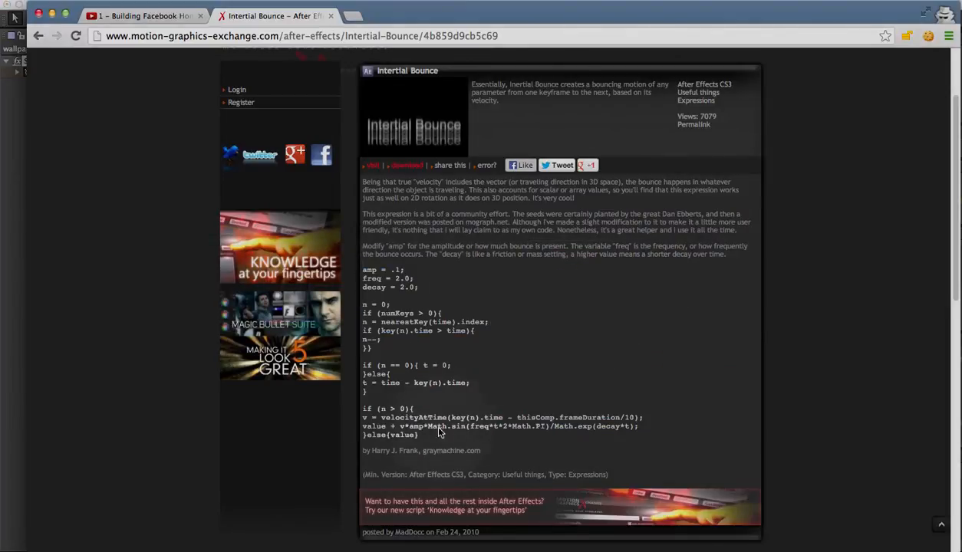
{"action": "key", "text": "cmd+c"}
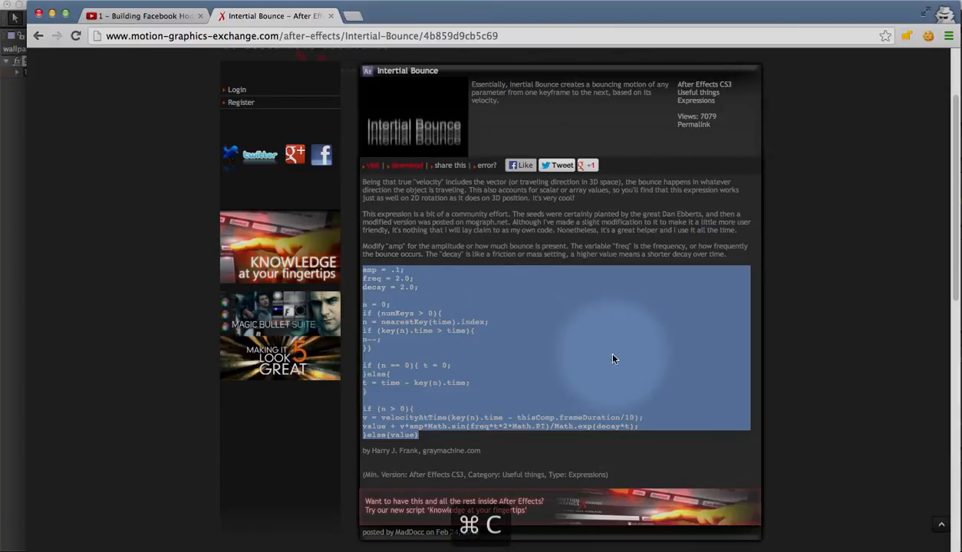
{"action": "scroll", "scroll_direction": "up", "scroll_amount": 3}
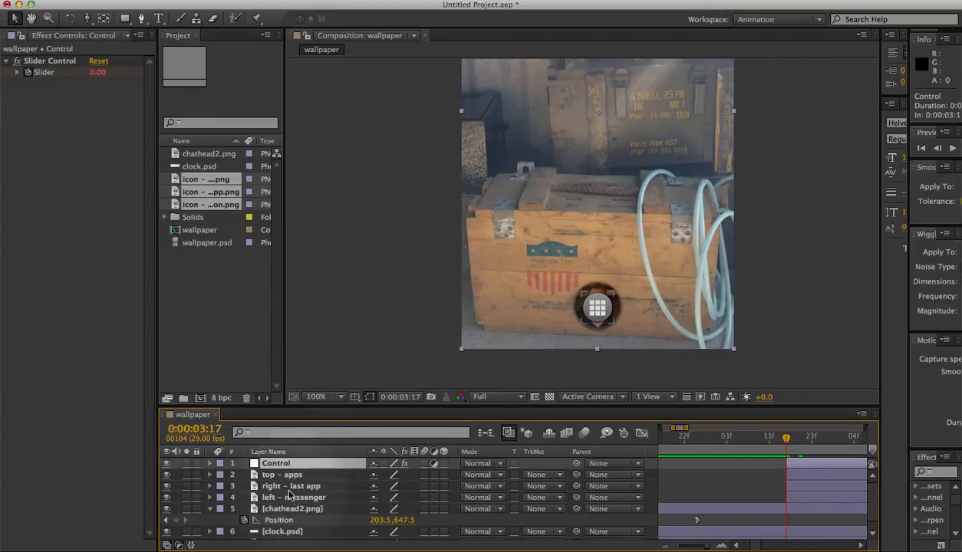
Separate right - last app's Position into X and Y and copy the X Position value
{"action": "left_click", "coordinate": [291, 485]}
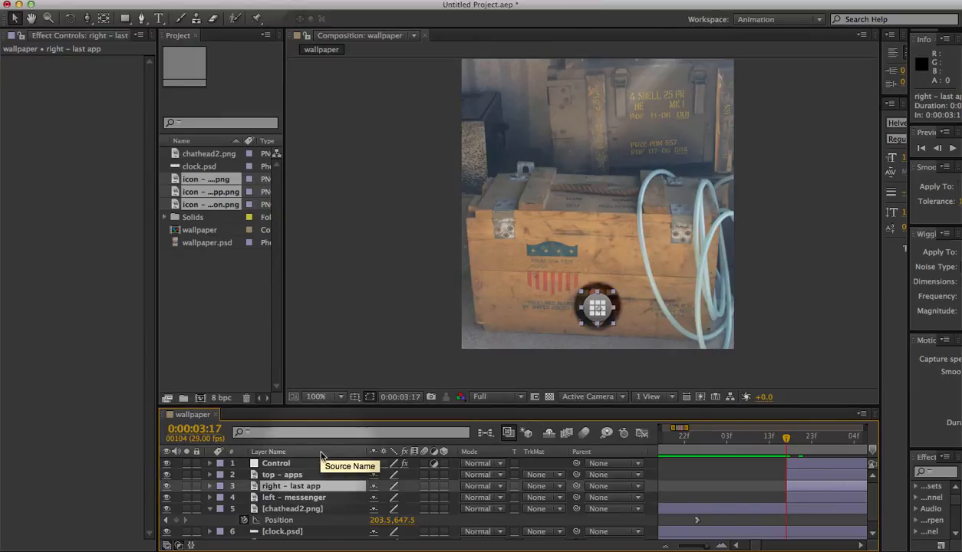
{"action": "mouse_move", "coordinate": [293, 497]}
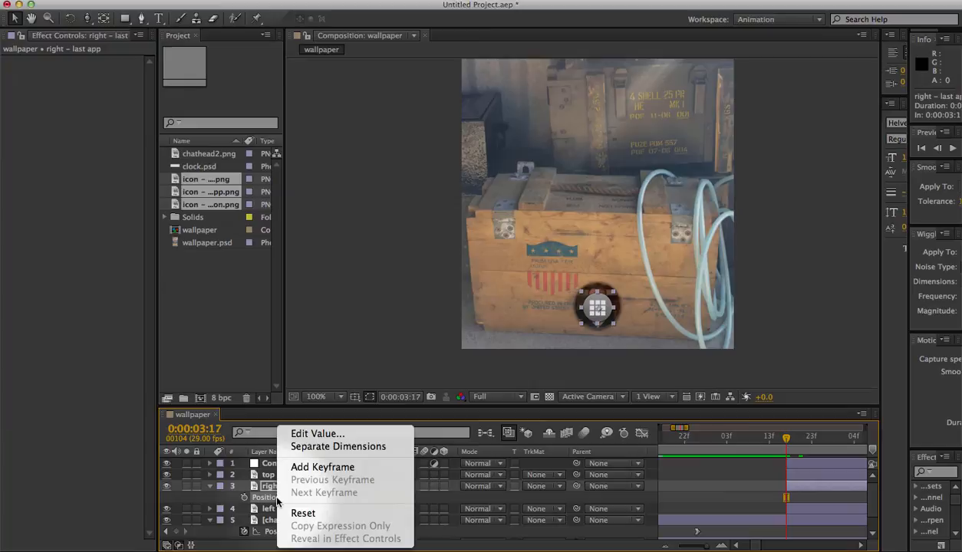
{"action": "left_click", "coordinate": [338, 447]}
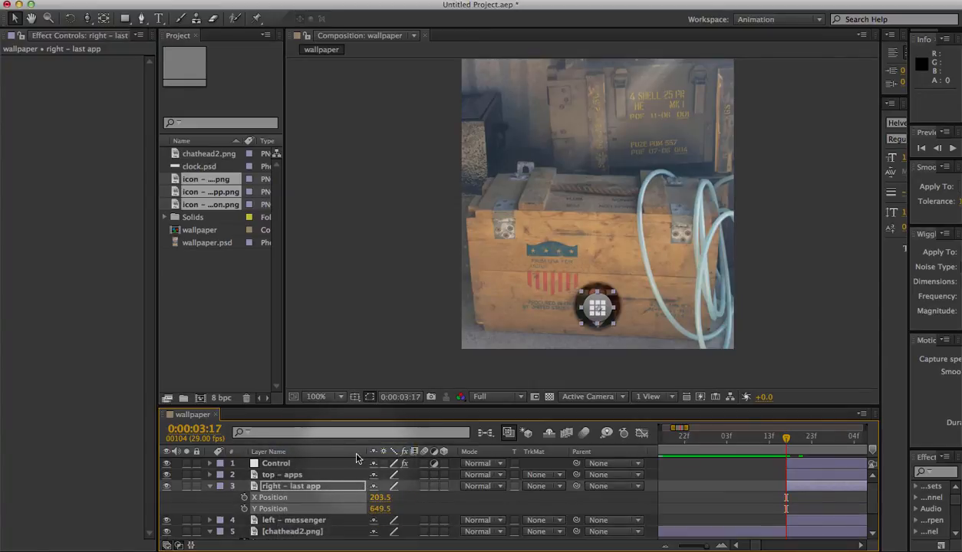
{"action": "left_click", "coordinate": [270, 497]}
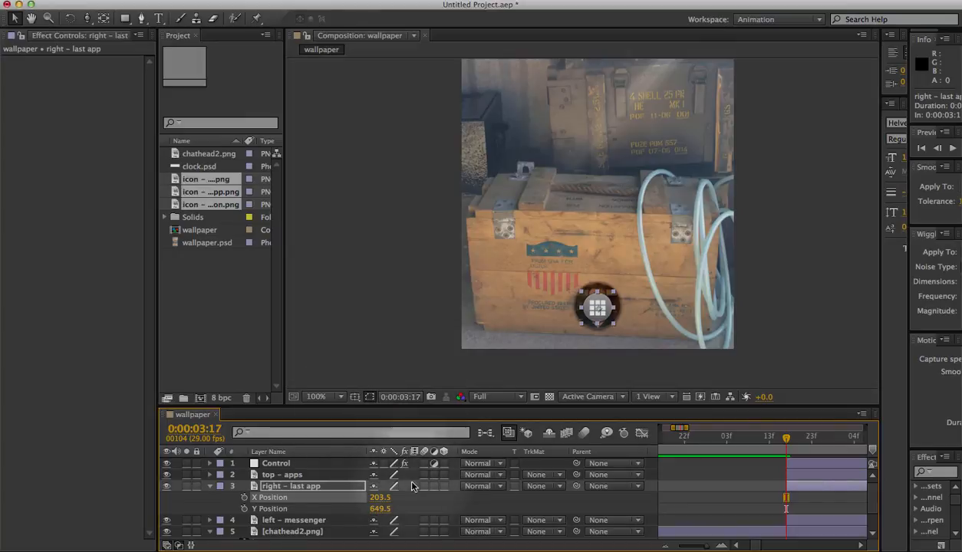
{"action": "double_click", "coordinate": [381, 497]}
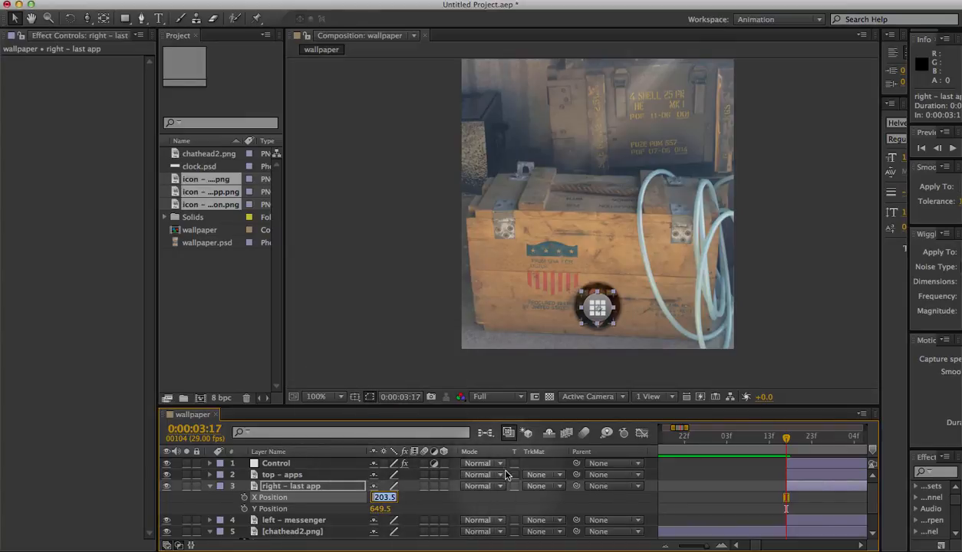
{"action": "key", "text": "cmd+c"}
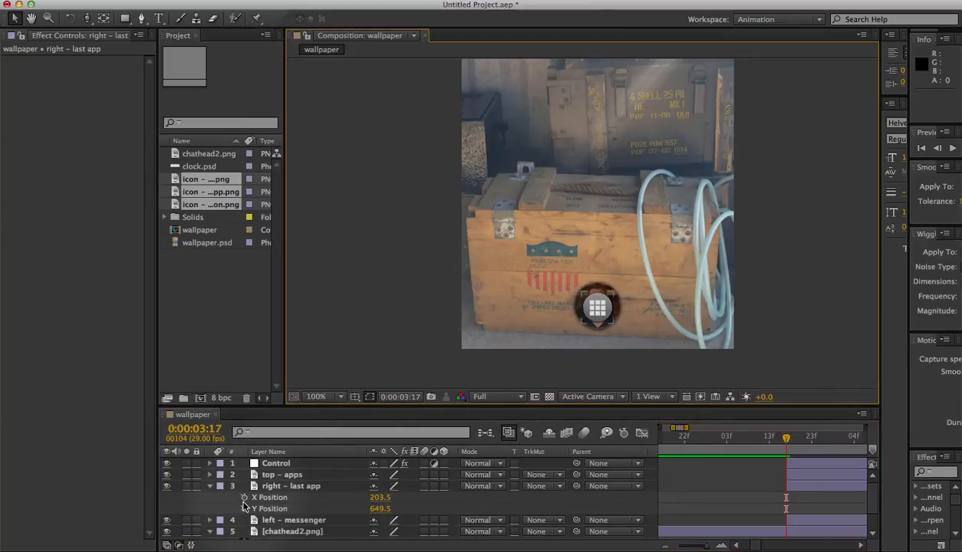
{"action": "mouse_move", "coordinate": [244, 497]}
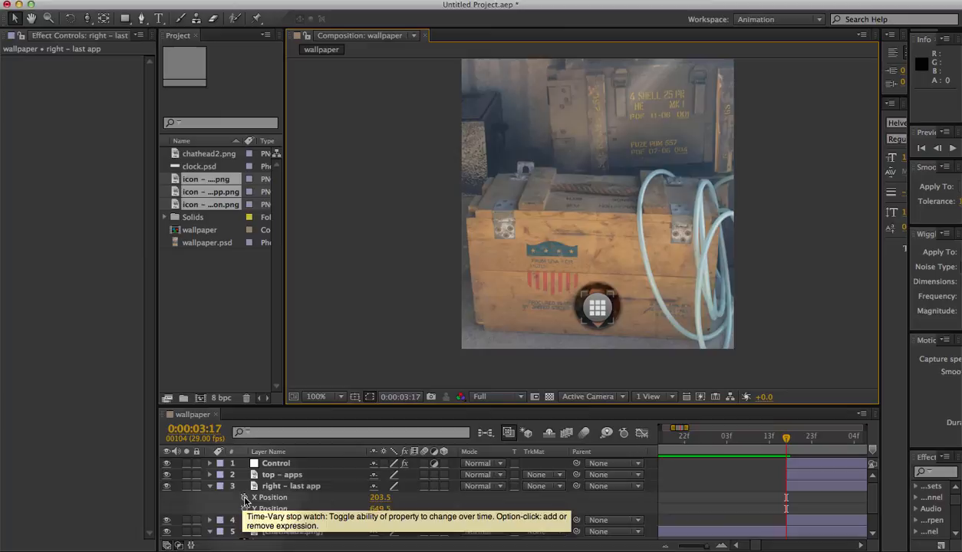
Link right - last app's X Position to Control's Slider with a pickwhipped expression
{"action": "left_click", "coordinate": [246, 497]}
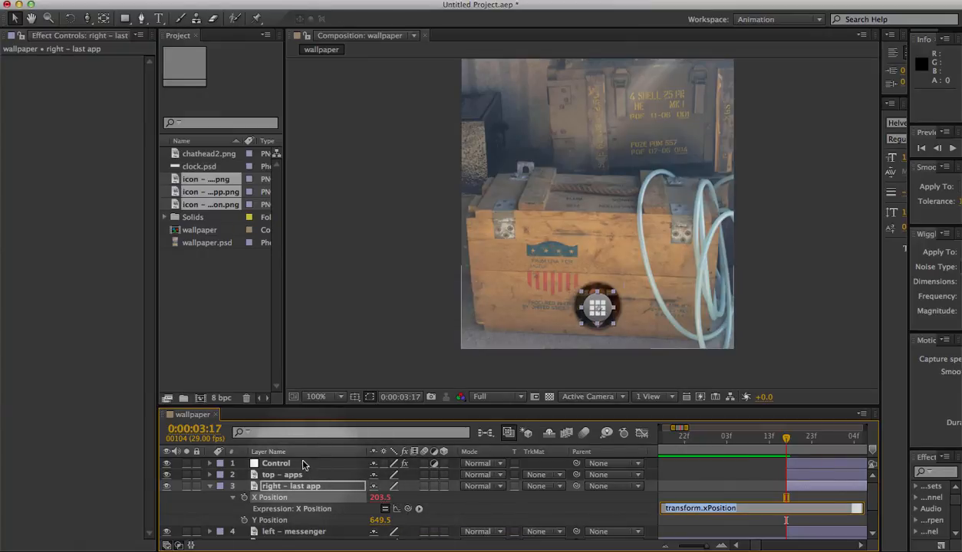
{"action": "left_click", "coordinate": [275, 463]}
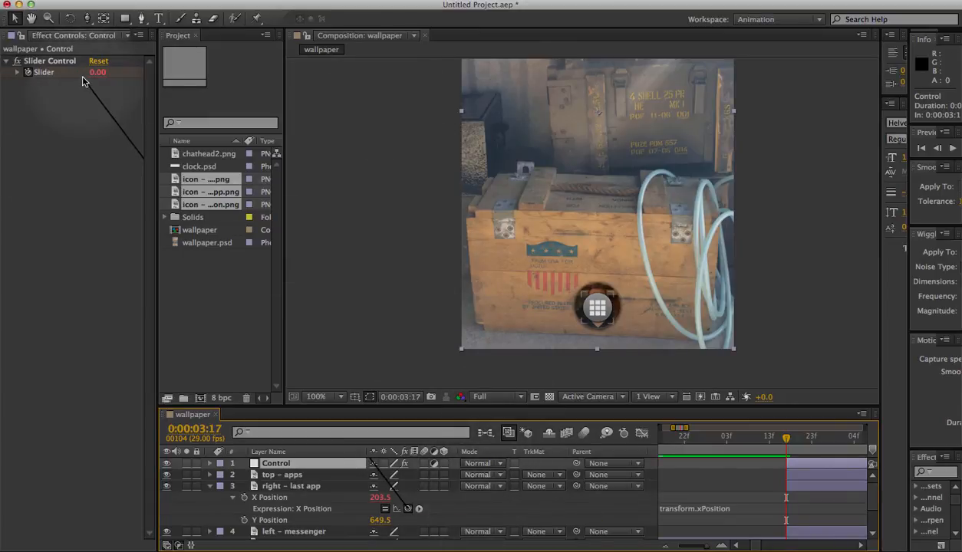
{"action": "double_click", "coordinate": [43, 72]}
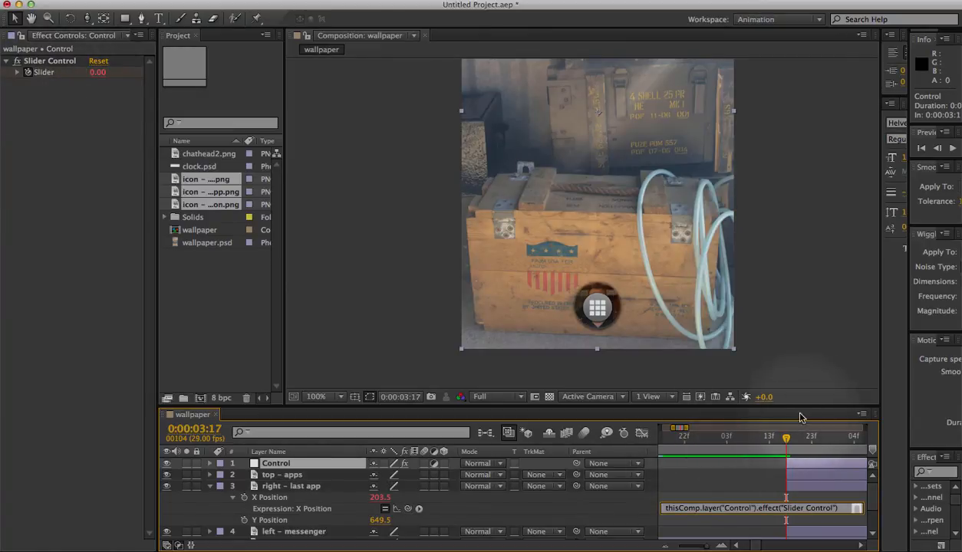
{"action": "mouse_move", "coordinate": [786, 437]}
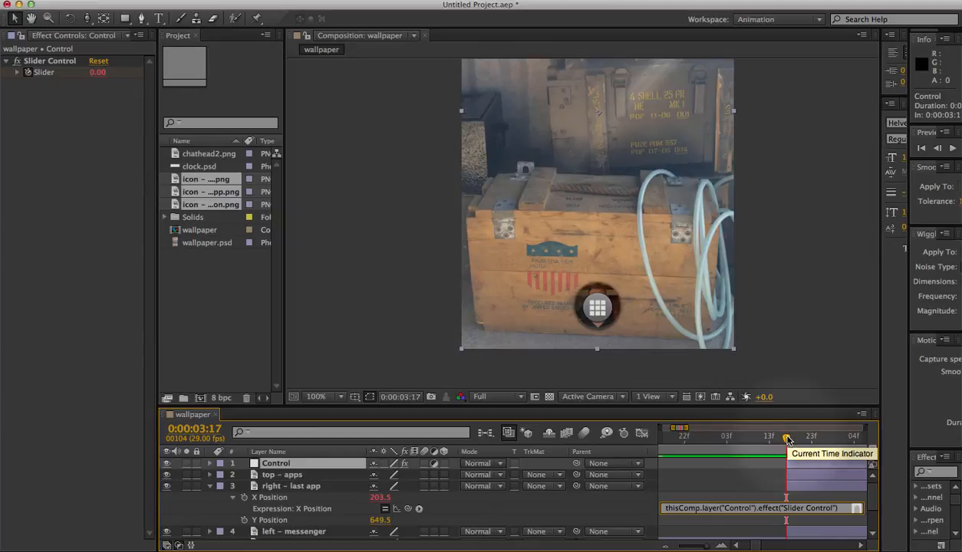
{"action": "left_click_drag", "start_coordinate": [786, 428], "coordinate": [790, 428]}
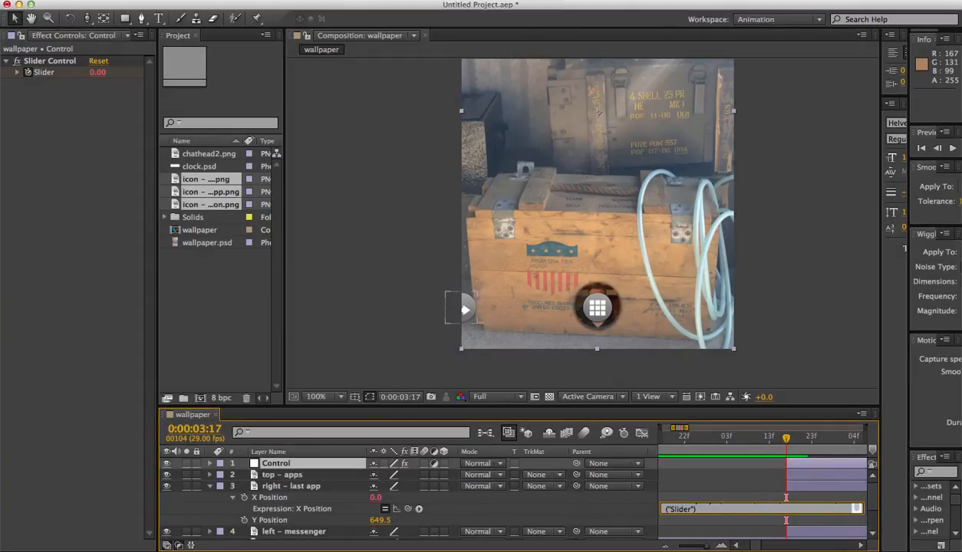
{"action": "key", "text": "cmd+v"}
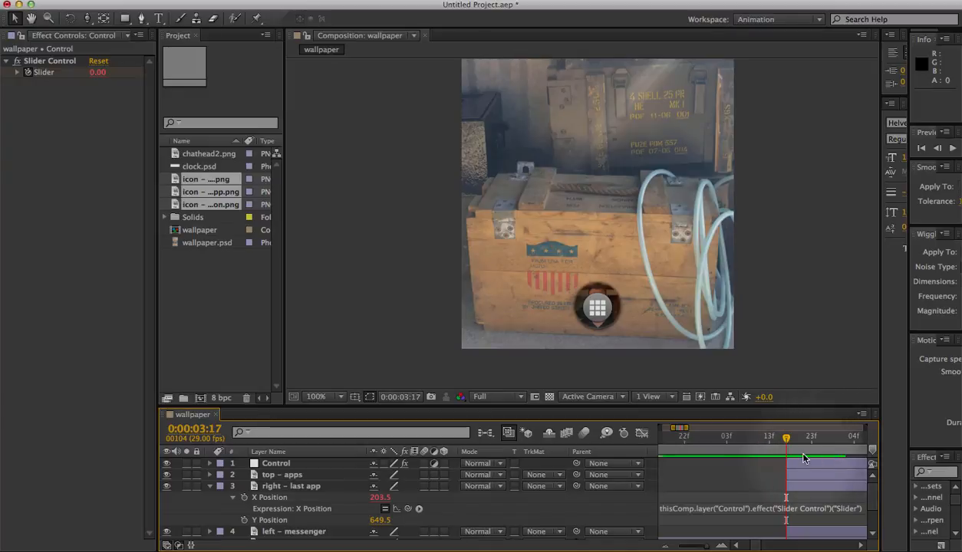
Separate left - messenger's Position and give its X Position the same Slider-driven expression
{"action": "left_click", "coordinate": [293, 497]}
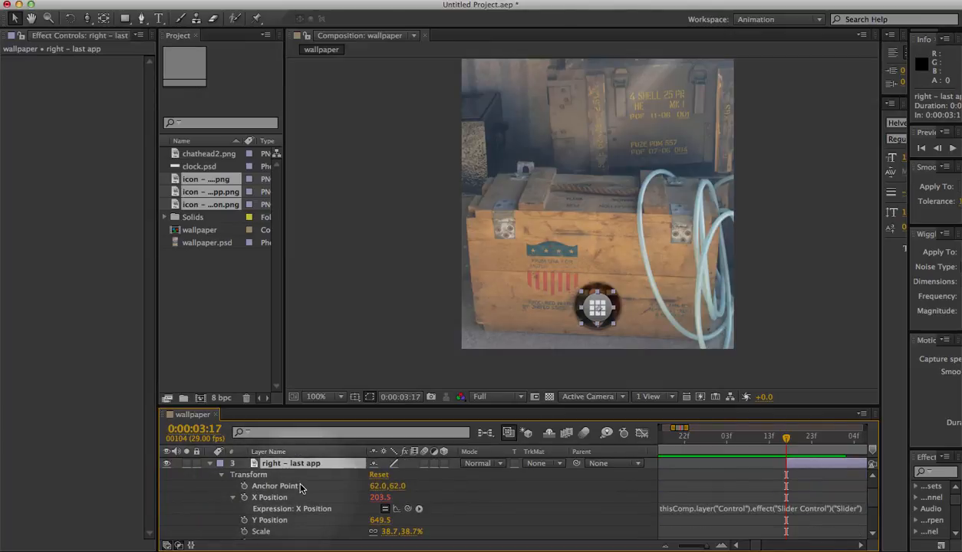
{"action": "key", "text": "cmd+c"}
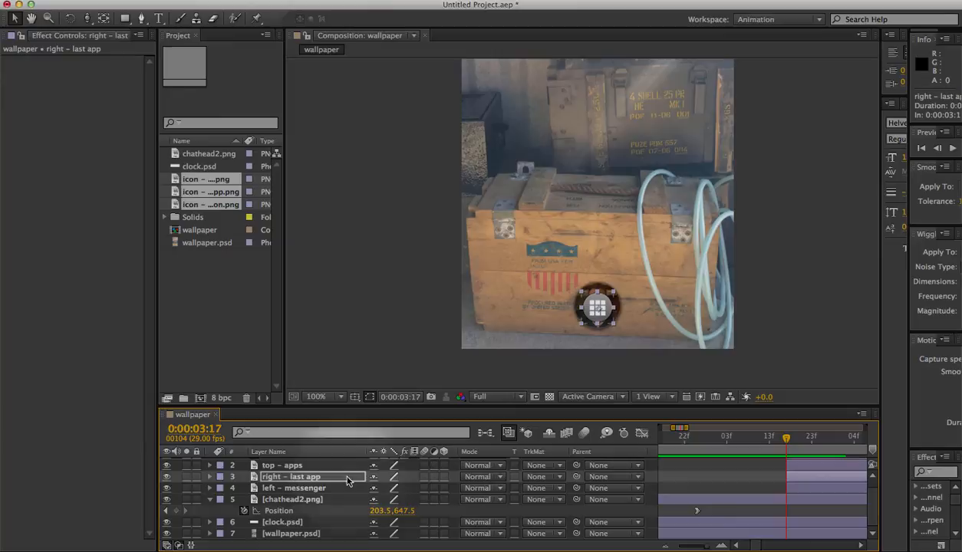
{"action": "left_click", "coordinate": [294, 487]}
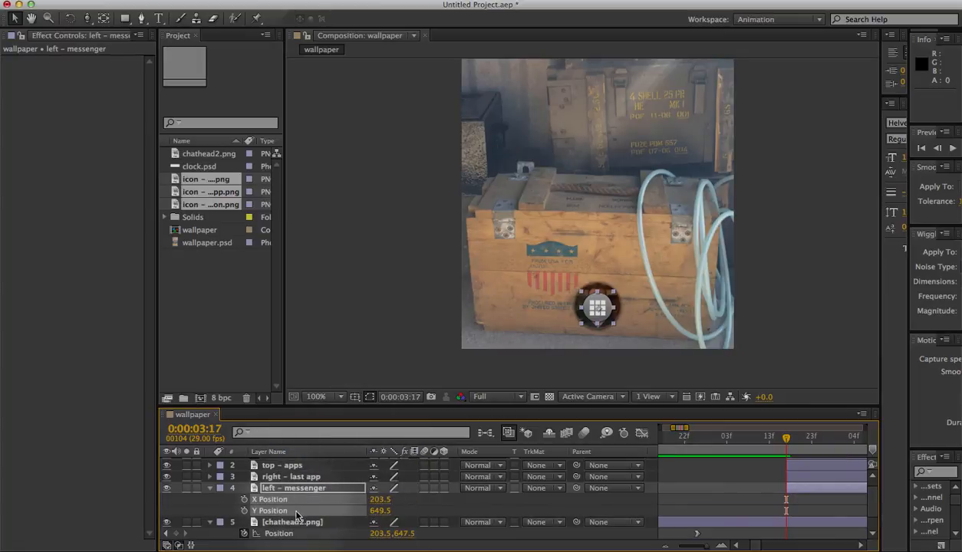
{"action": "left_click", "coordinate": [270, 498]}
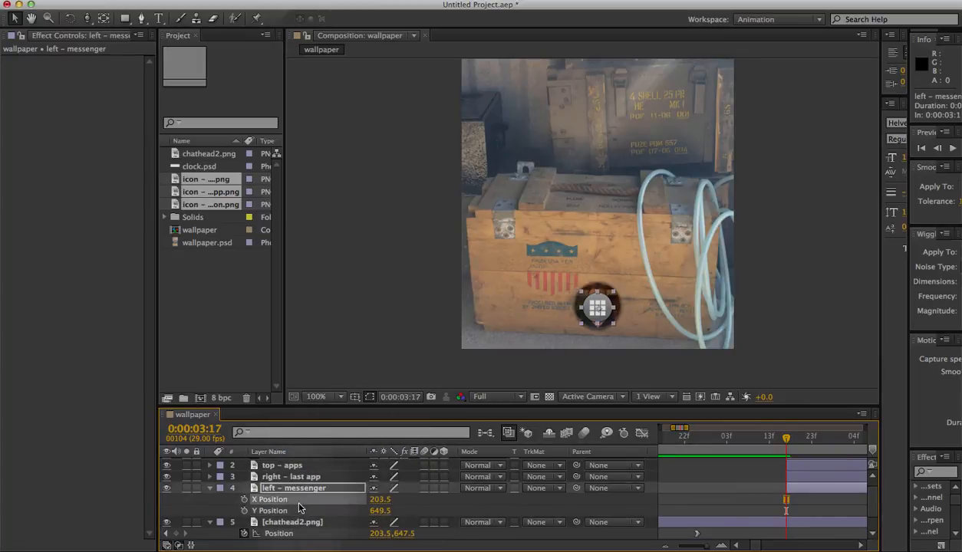
{"action": "key", "text": "cmd+v"}
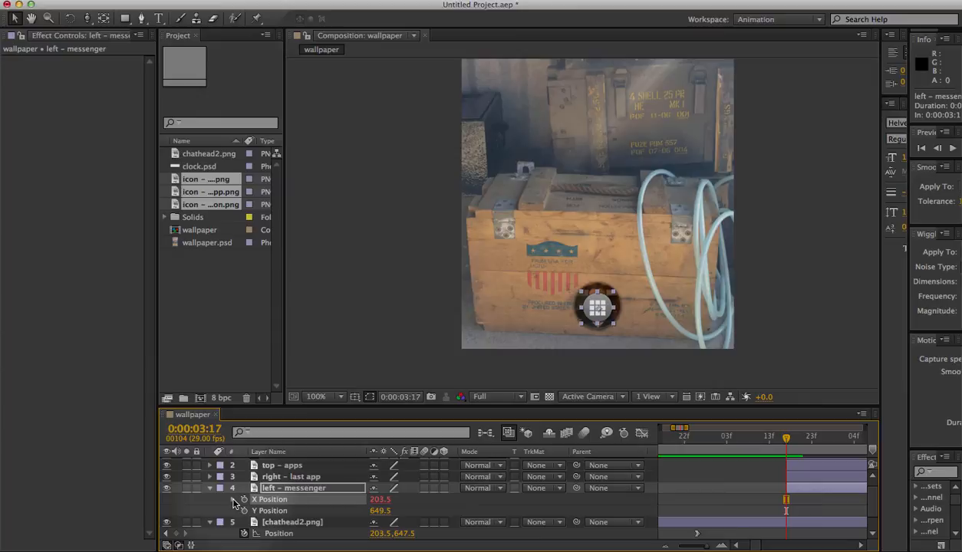
{"action": "left_click", "coordinate": [244, 500]}
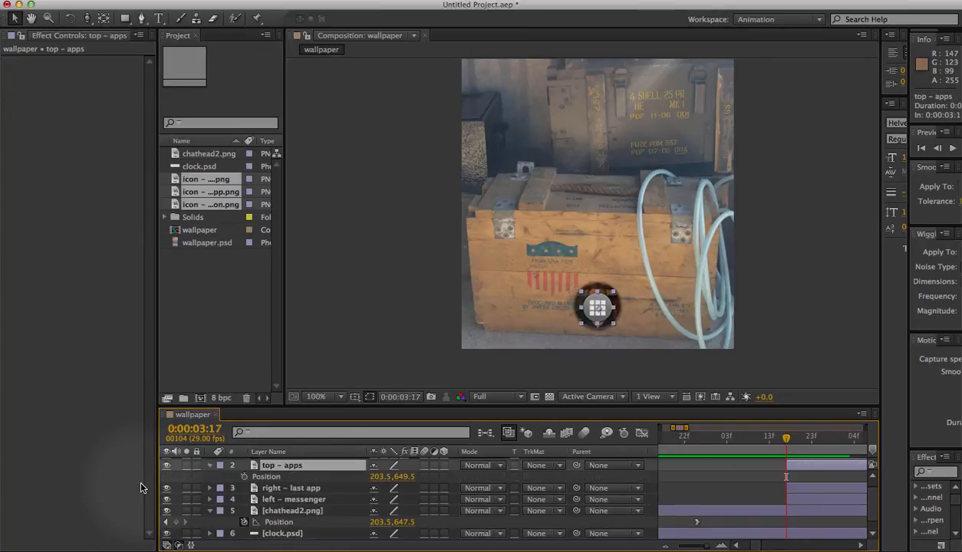
Separate top - apps' Position and drive Y Position from Control's Slider with a 649.5 offset
{"action": "right_click", "coordinate": [391, 475]}
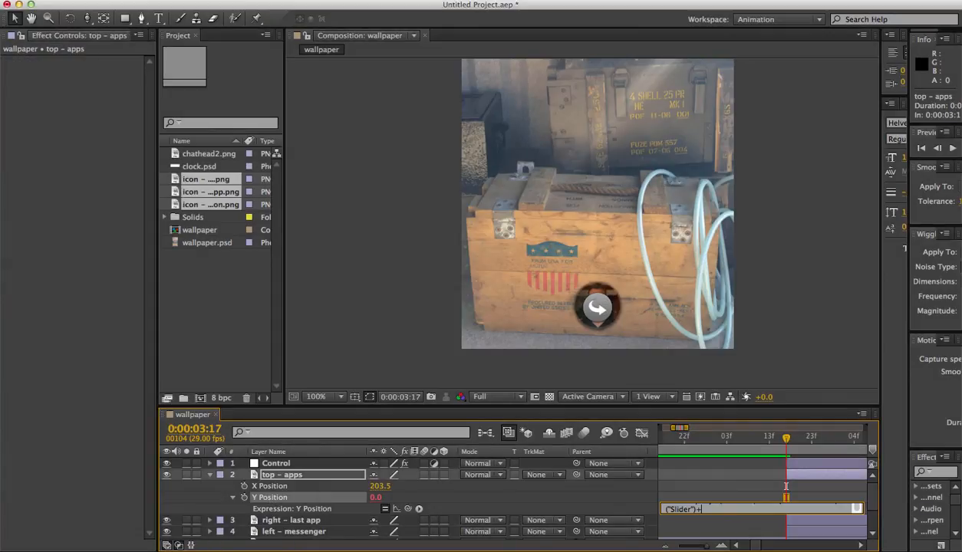
{"action": "type", "text": "649.5"}
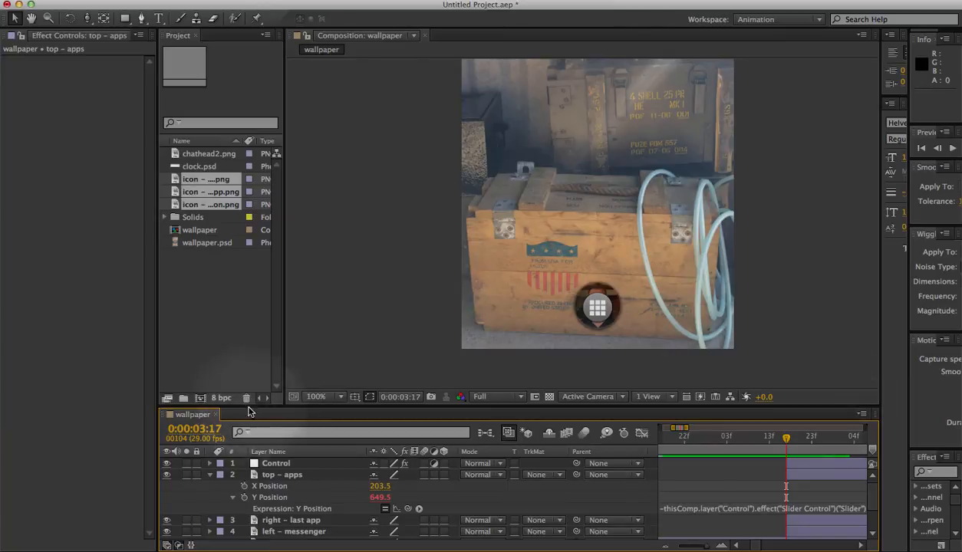
{"action": "left_click", "coordinate": [275, 463]}
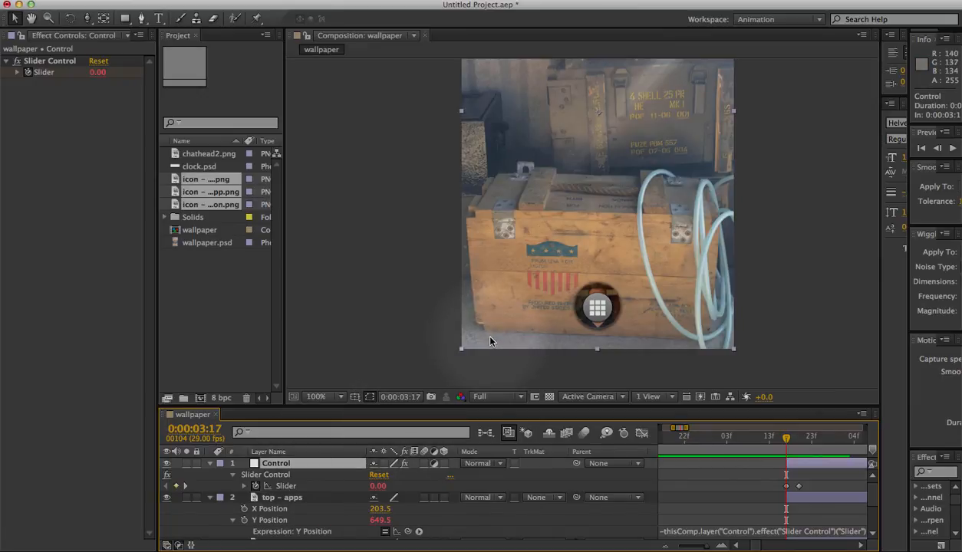
{"action": "mouse_move", "coordinate": [476, 347]}
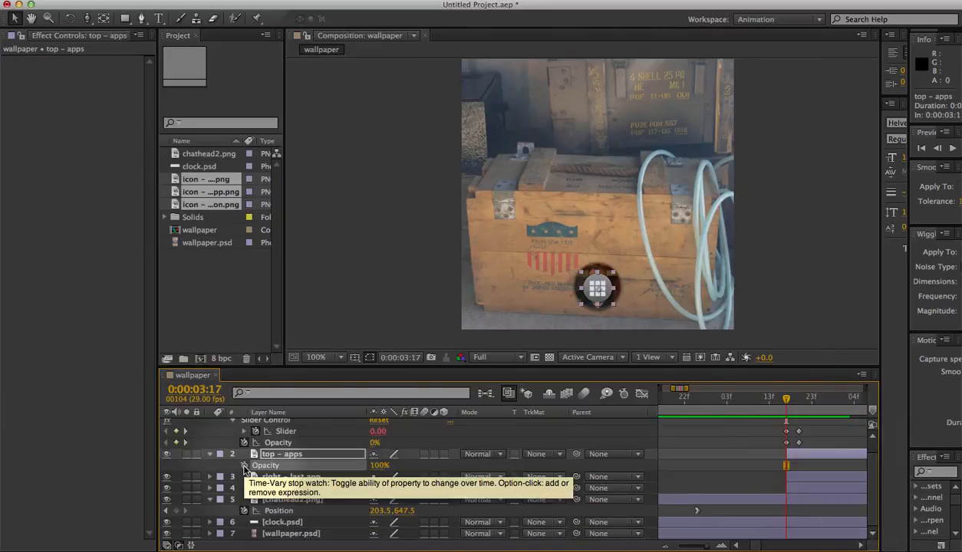
Link top - apps' Opacity to Control's Opacity (0%) with an expression
{"action": "left_click", "coordinate": [244, 467]}
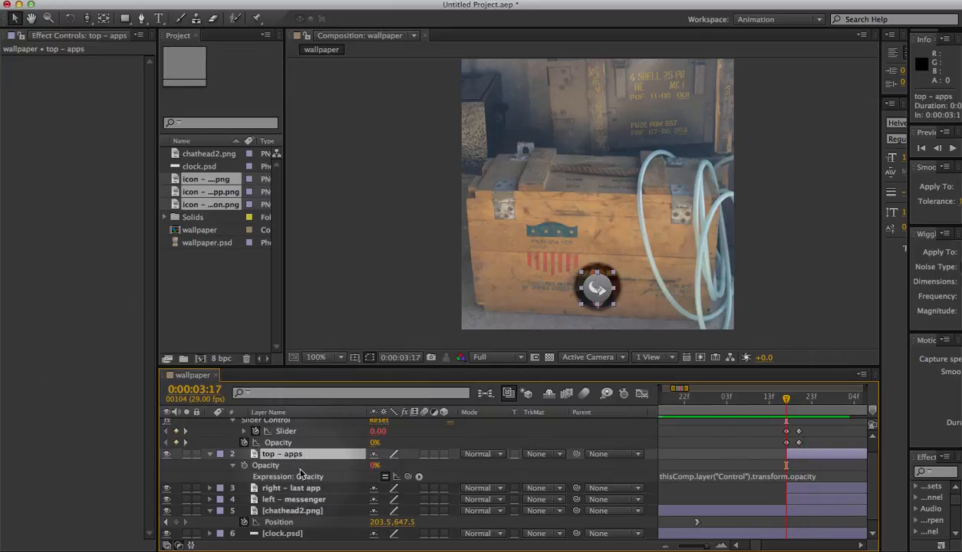
{"action": "left_click", "coordinate": [291, 487]}
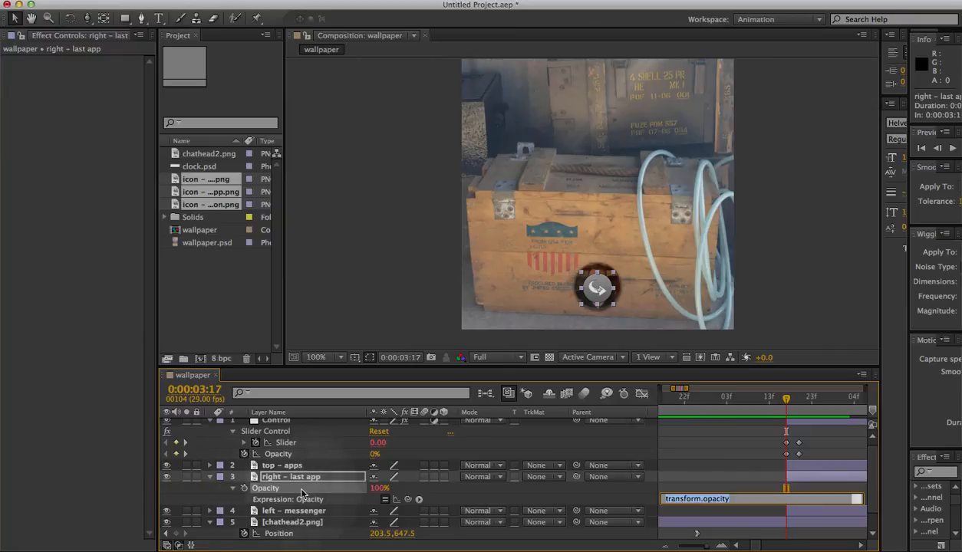
Pickwhip the app icons' Opacity to Control's Opacity and scrub to preview the hidden icons
{"action": "left_click_drag", "start_coordinate": [417, 500], "coordinate": [290, 442]}
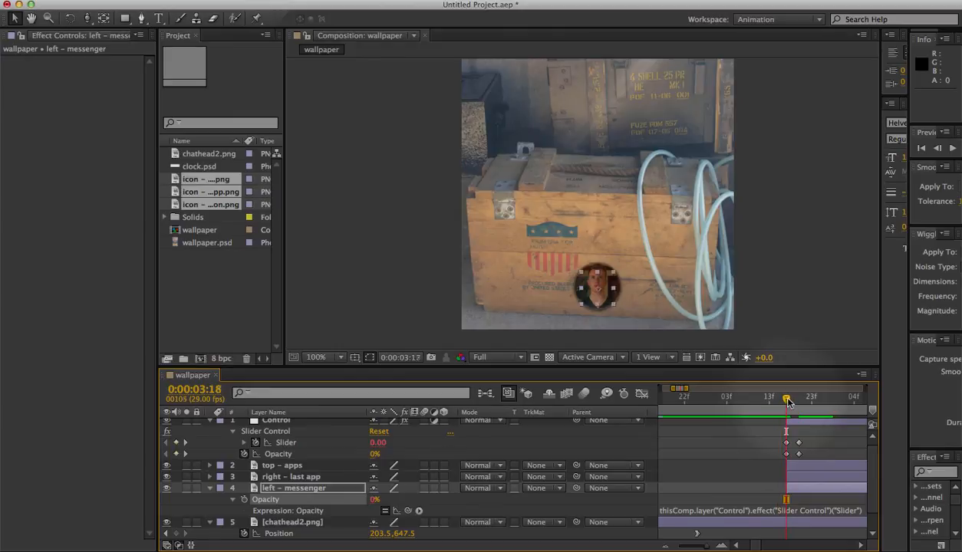
{"action": "left_click_drag", "start_coordinate": [789, 395], "coordinate": [803, 396]}
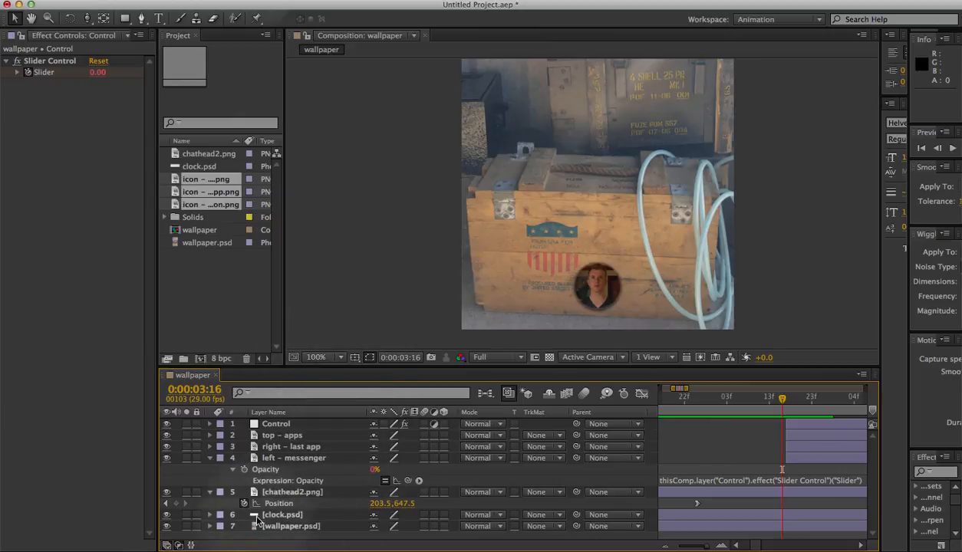
{"action": "left_click", "coordinate": [291, 490]}
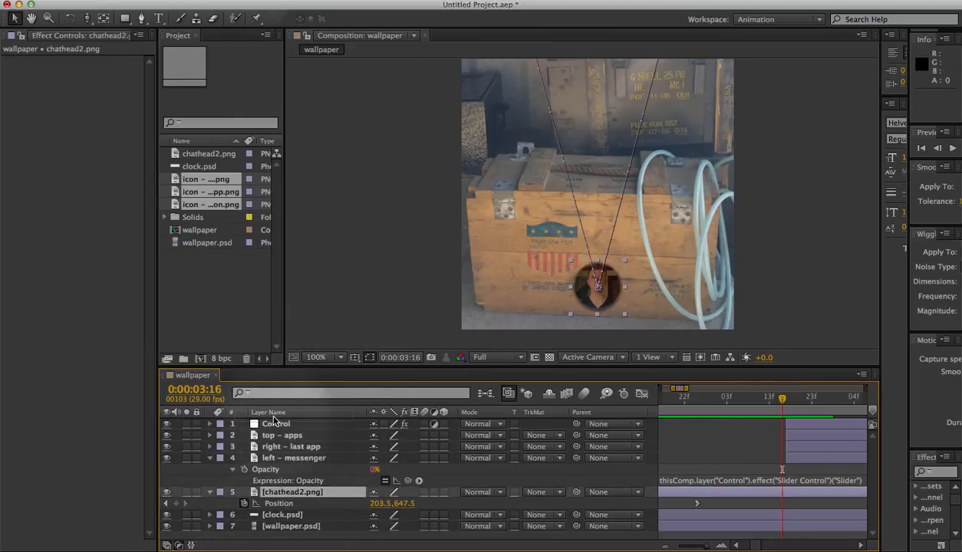